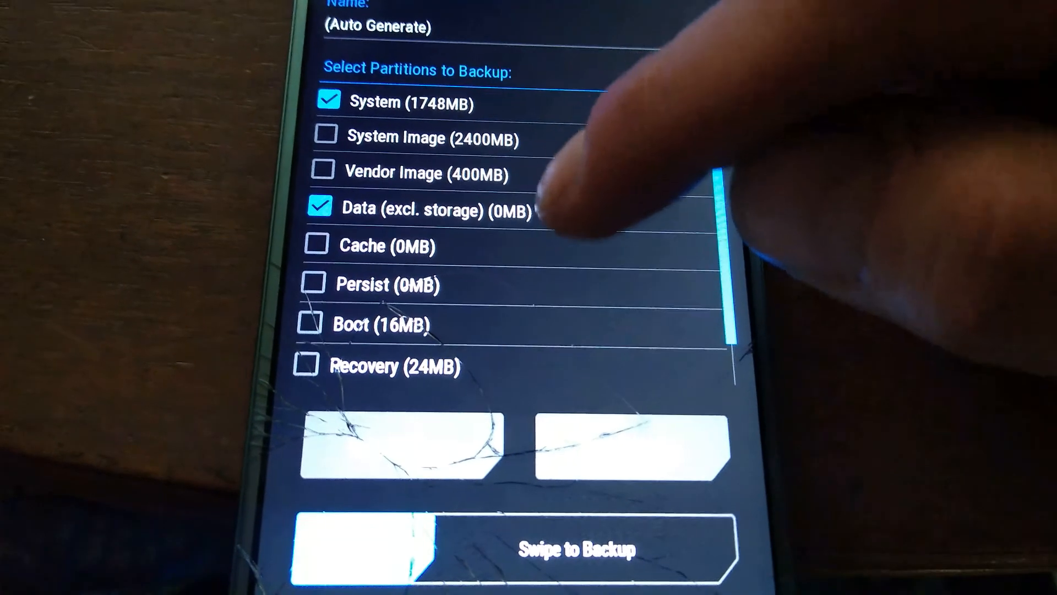
Return from the Backup screen to the TWRP main menu
click(311, 320)
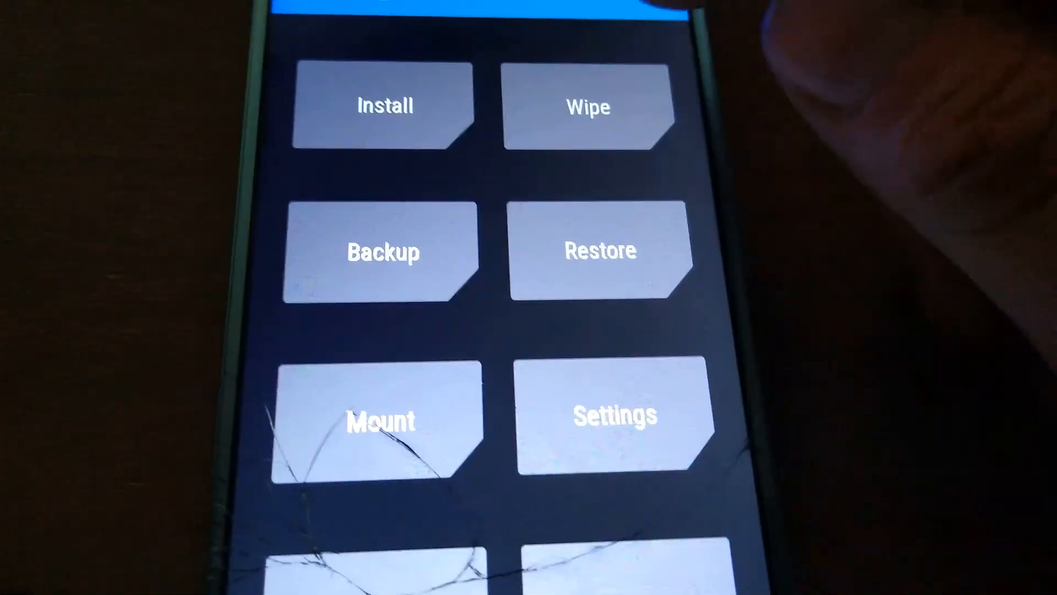
Start backing up the selected partitions (System, Data, Boot)
click(588, 108)
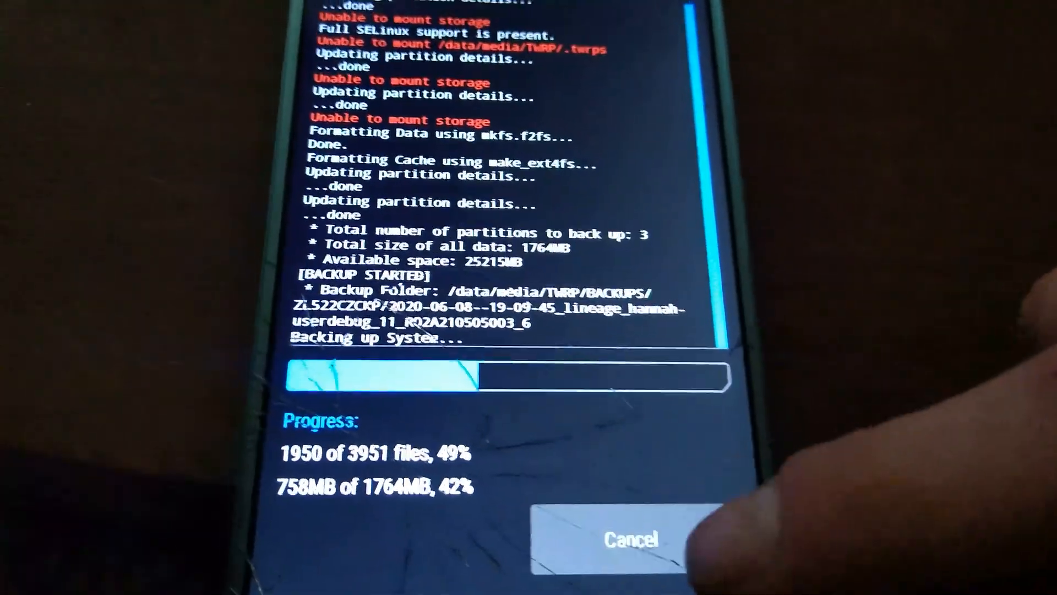
Cancel the running backup and add System Image to the selected partitions
click(627, 540)
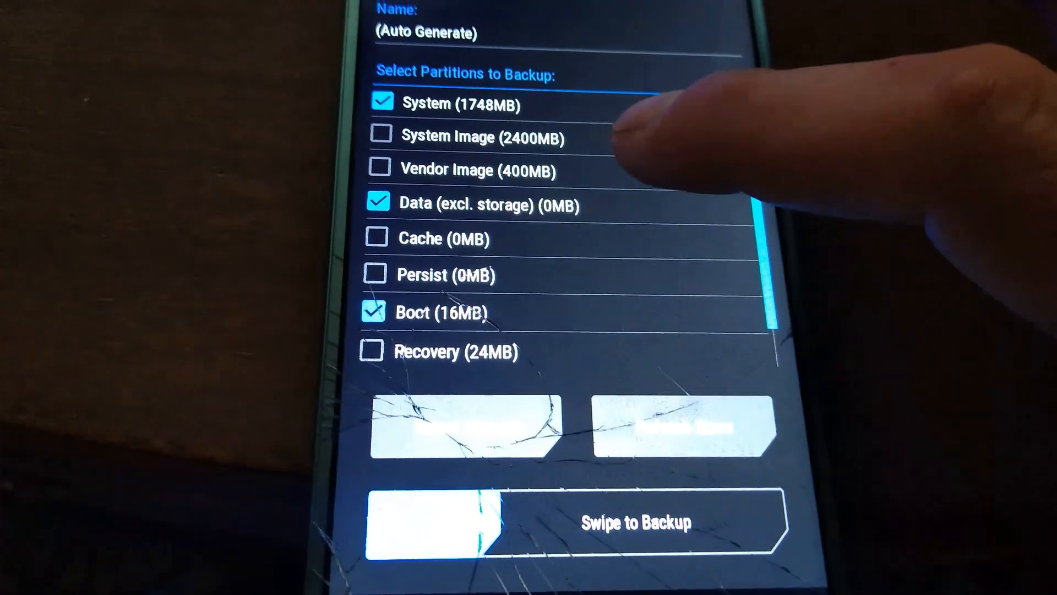
click(381, 136)
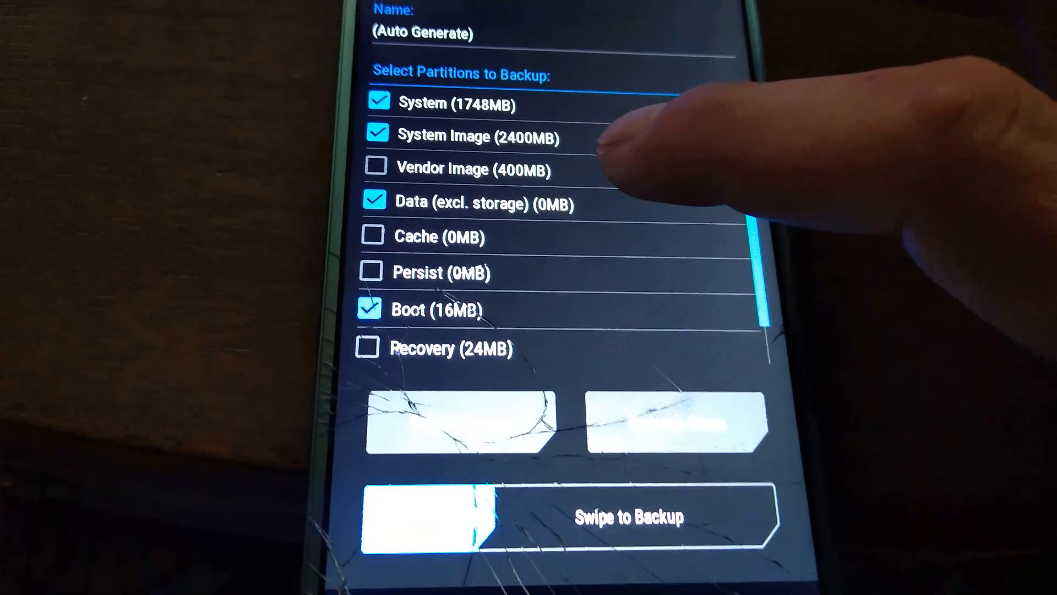